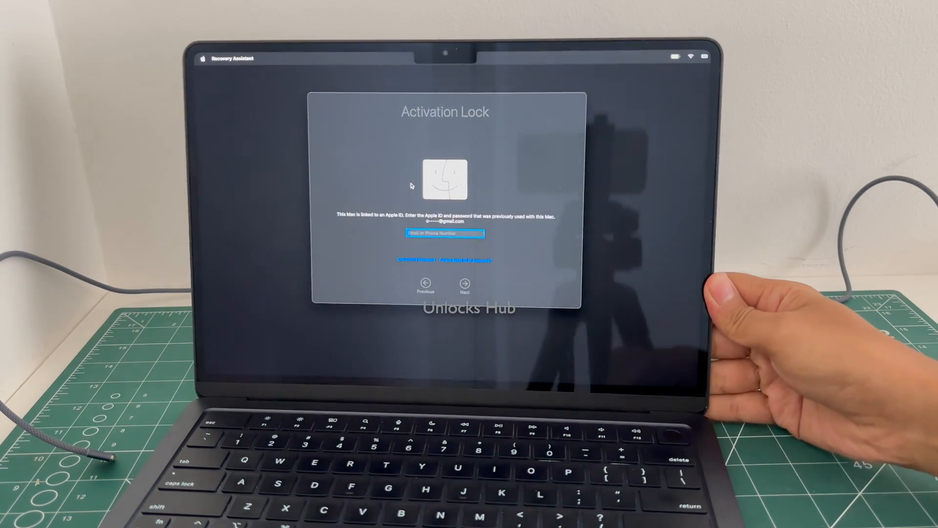
mouse_move(563, 215)
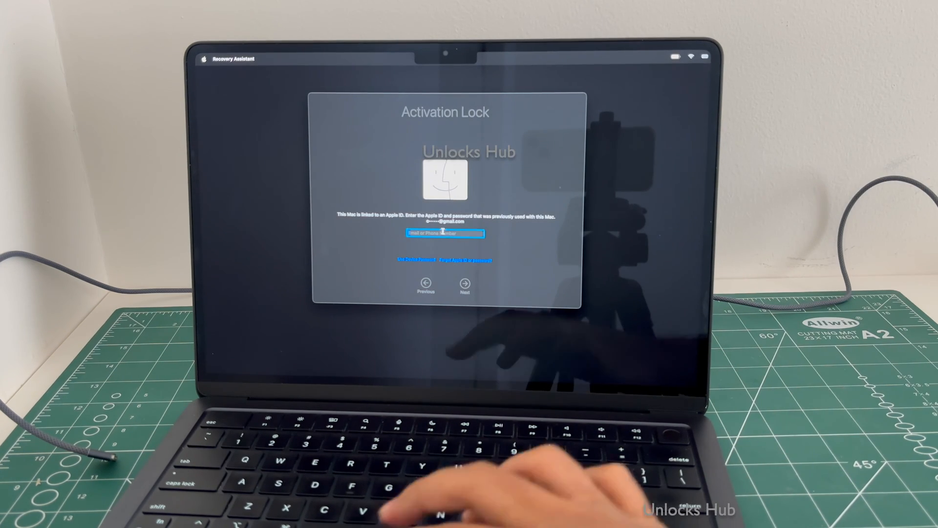
- Fill the Activation Lock Apple ID field with the dummy text 'huhuhu'
type("huhuhu")
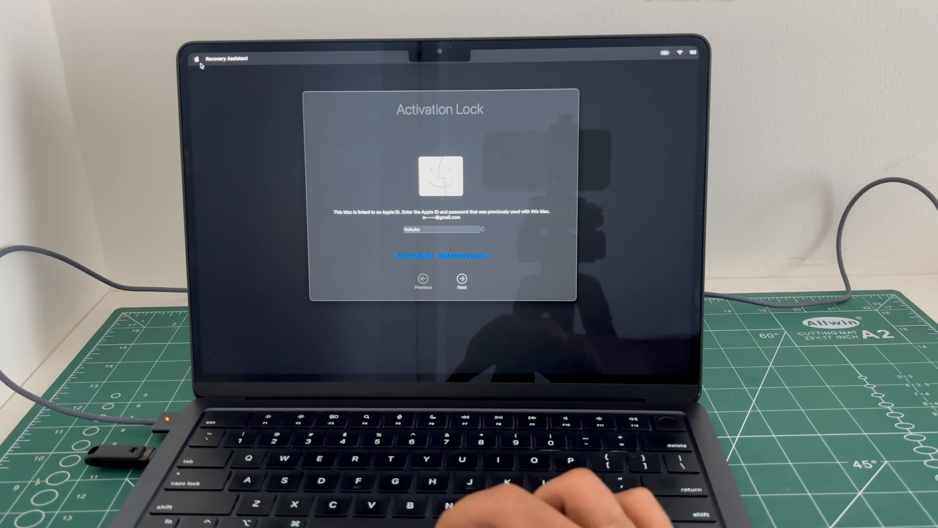
- Shut the Mac down from the Apple menu on the Activation Lock screen
left_click(197, 58)
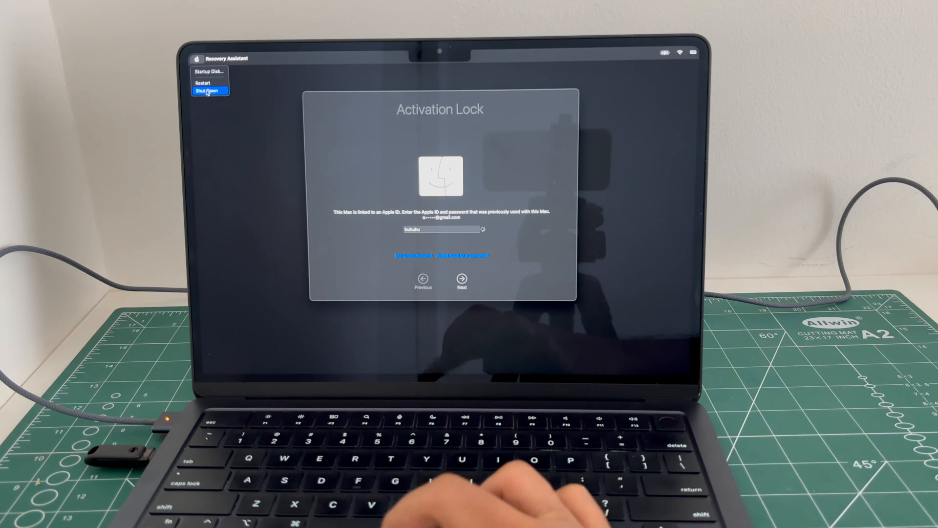
left_click(208, 89)
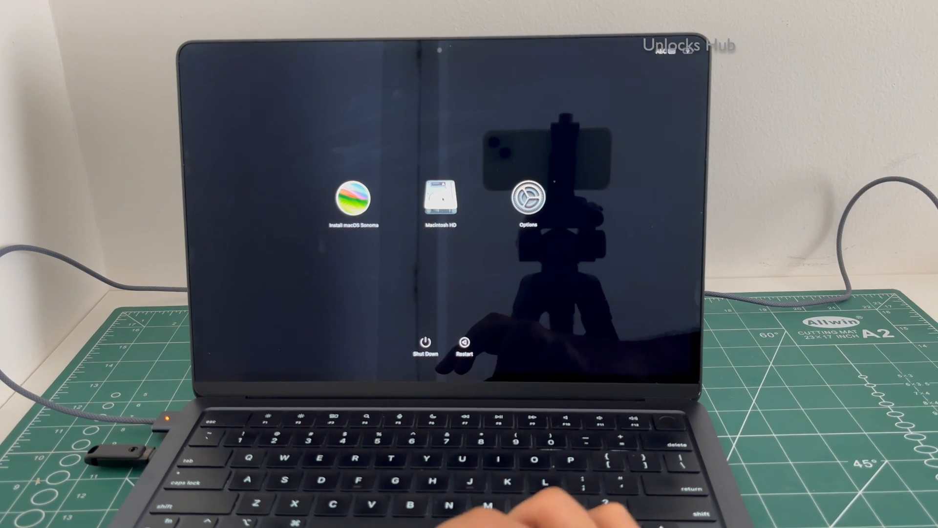
- Start Install macOS Sonoma from the startup options screen
left_click(354, 197)
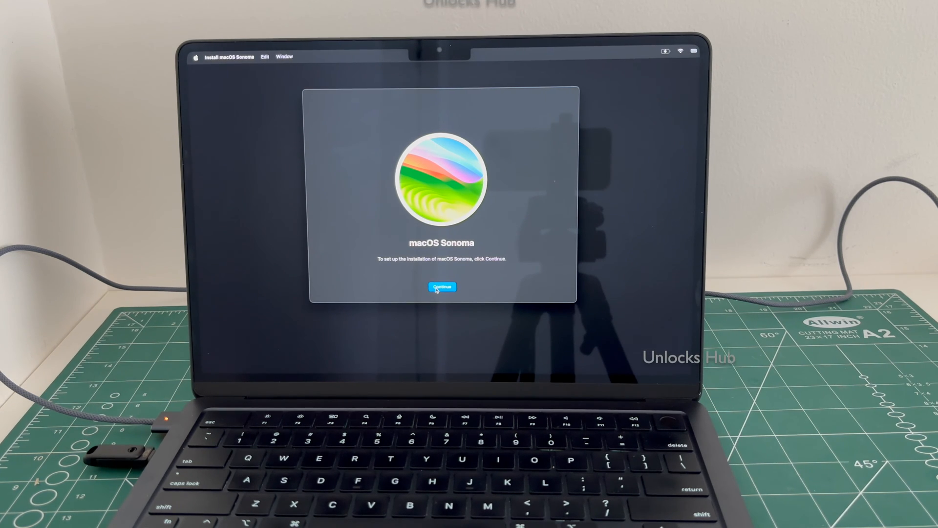
- Accept the Sonoma license and begin installing onto Macintosh HD
left_click(442, 288)
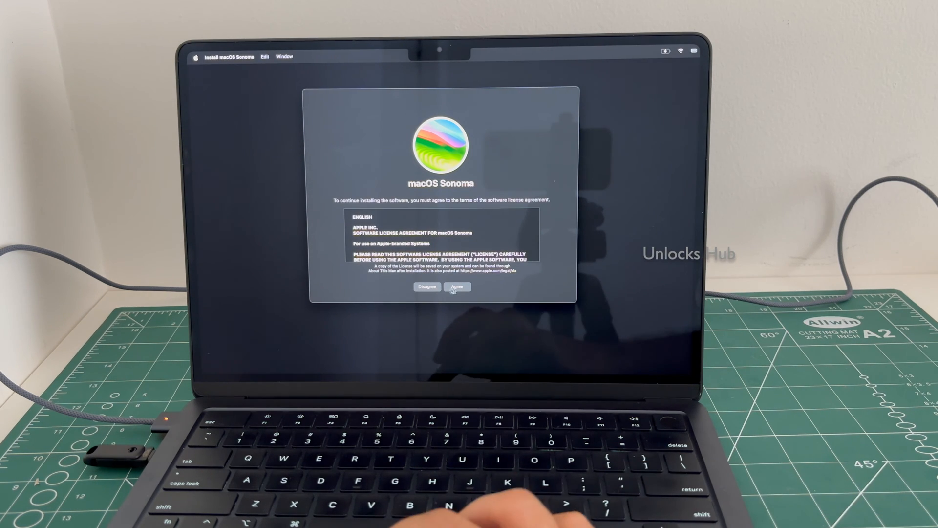
left_click(457, 286)
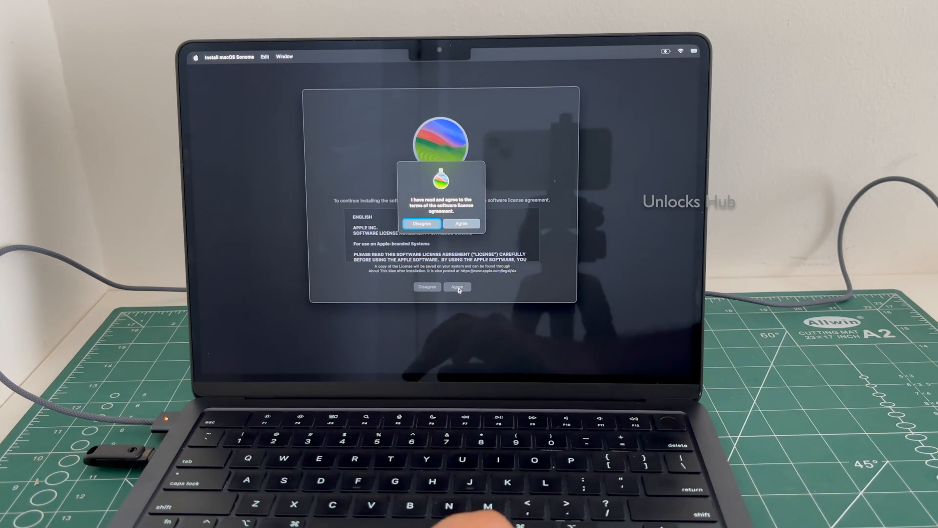
left_click(461, 223)
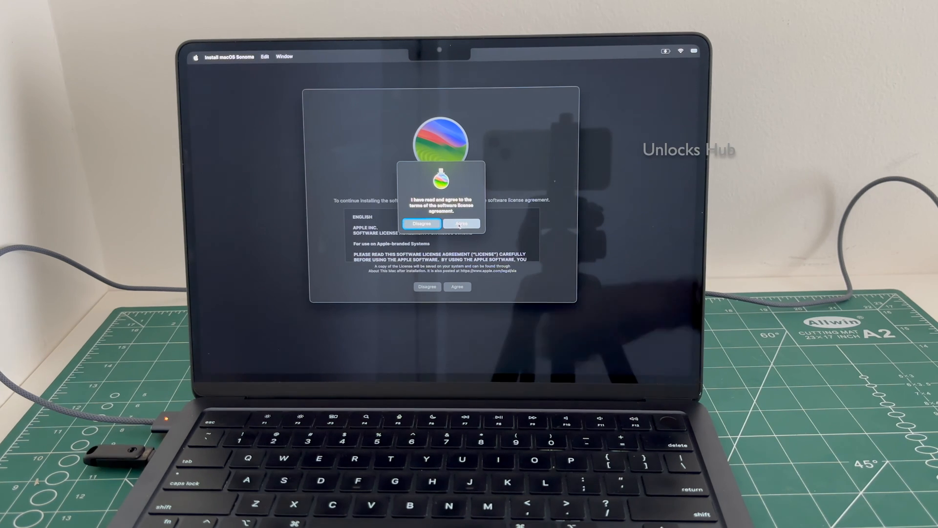
left_click(461, 223)
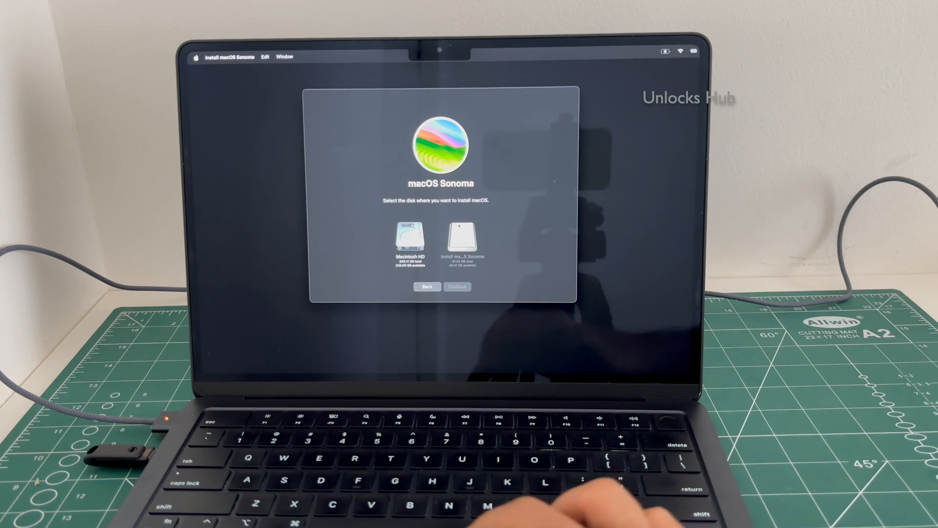
left_click(409, 240)
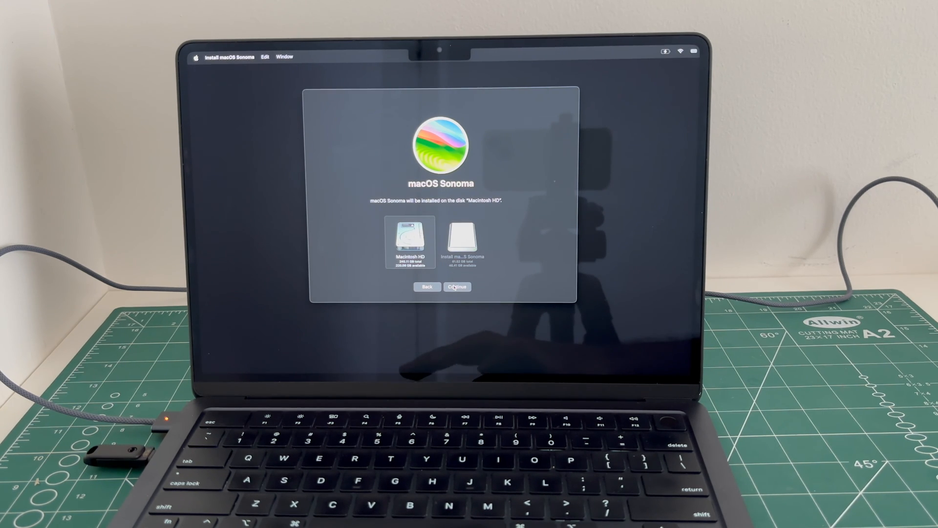
left_click(456, 287)
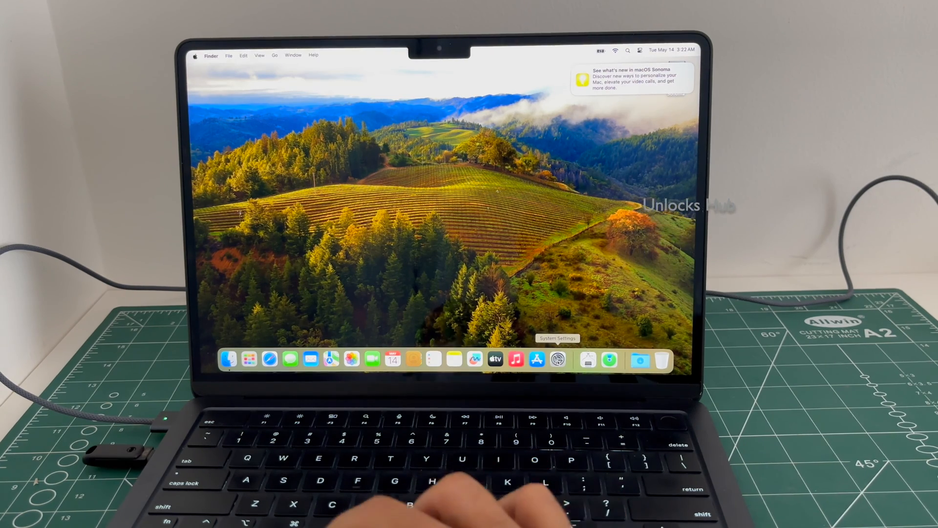
- Reach the Apple ID sign-in pane in System Settings with the email field focused and empty
left_click(557, 360)
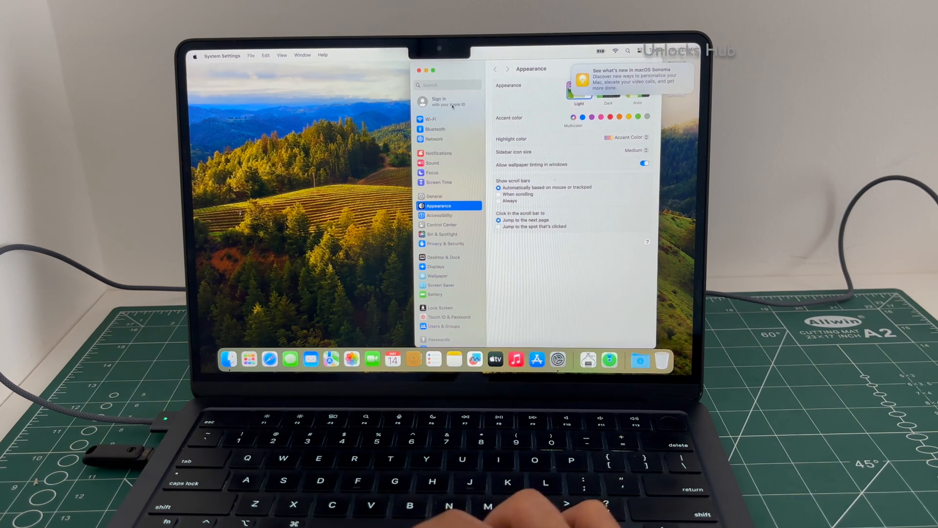
left_click(448, 101)
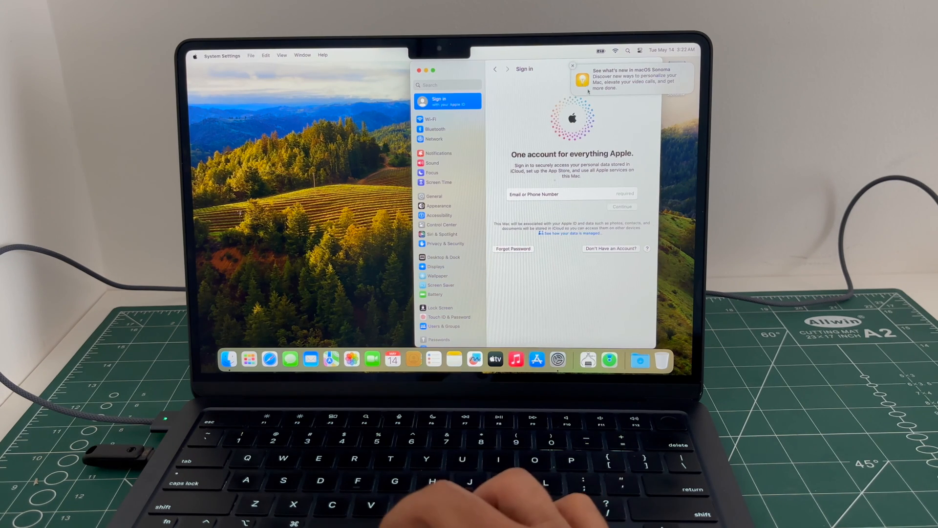
left_click(573, 65)
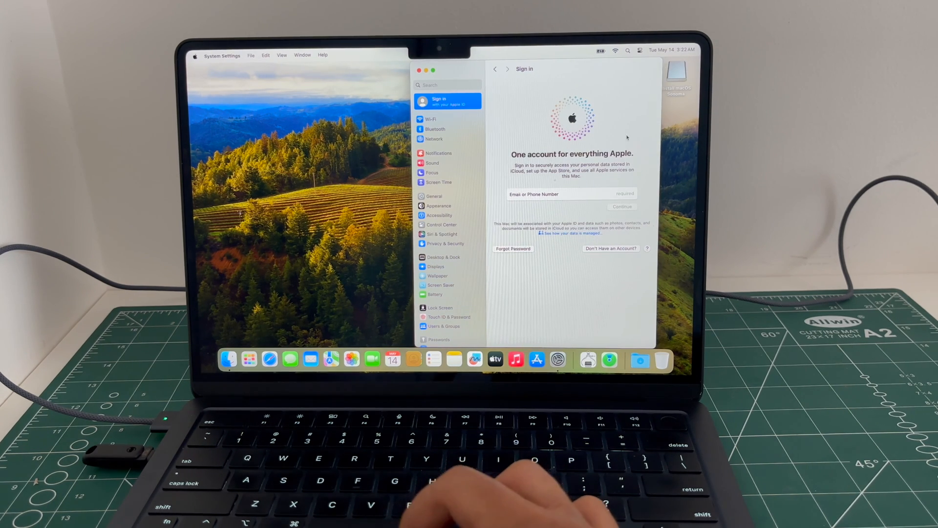
left_click(550, 194)
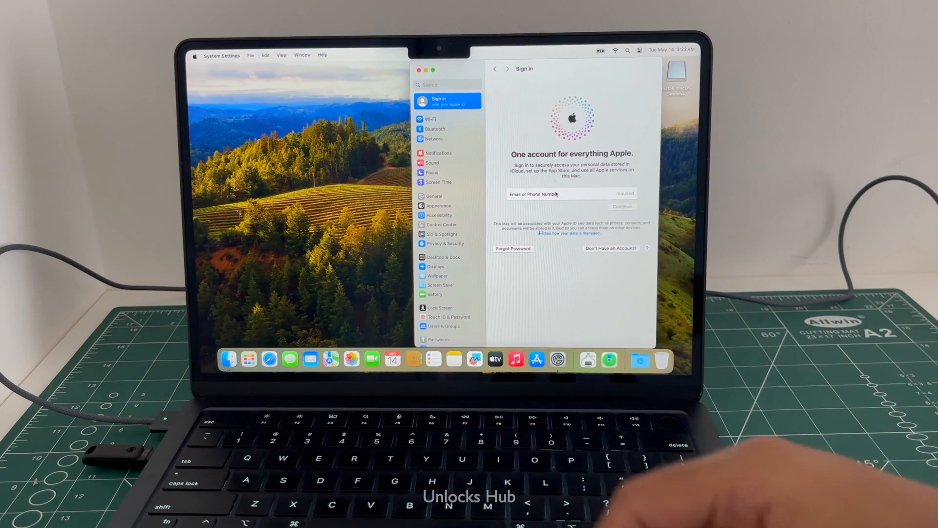